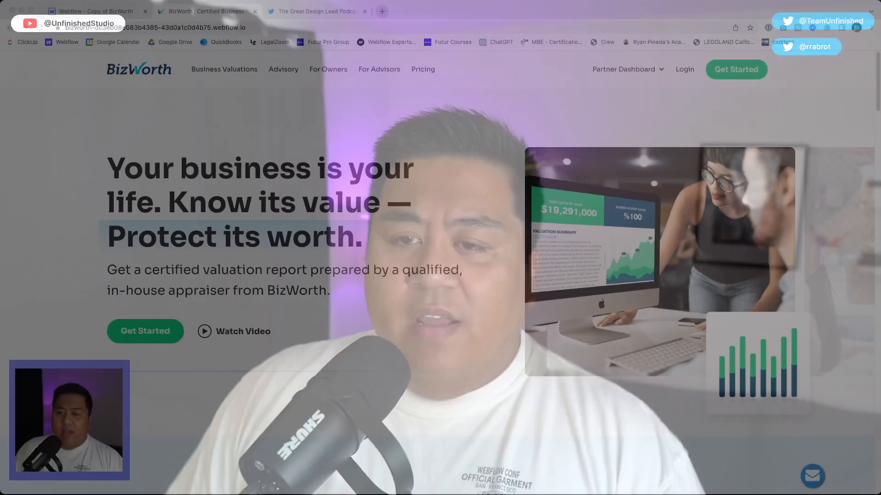
- Switch to the BizWorth project in the Designer and select its Navigation component in the Navigator
click(205, 11)
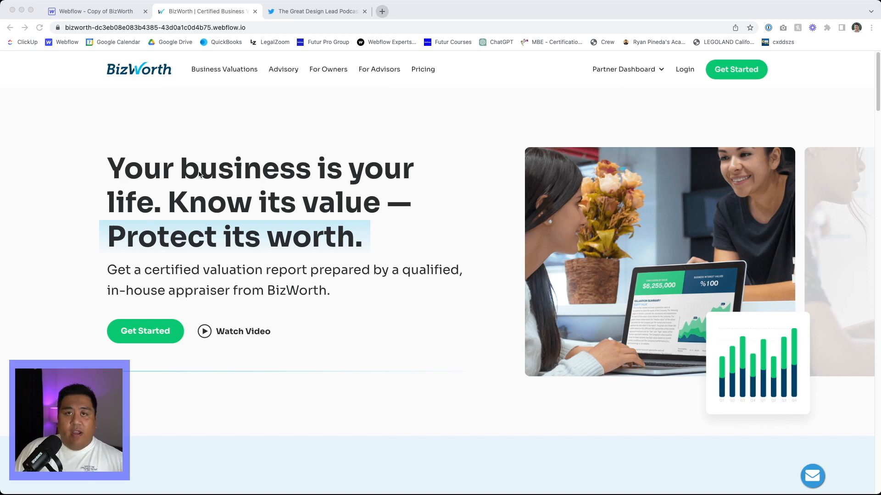
mouse_move(230, 167)
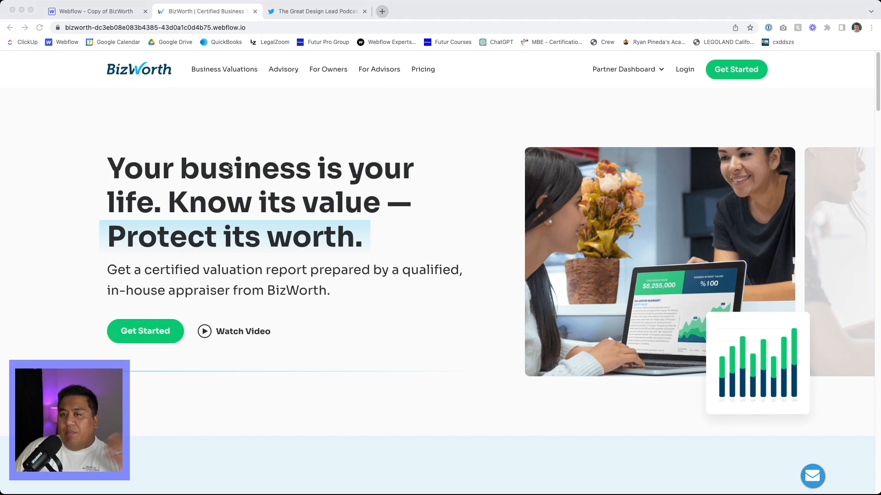
scroll(down, 3)
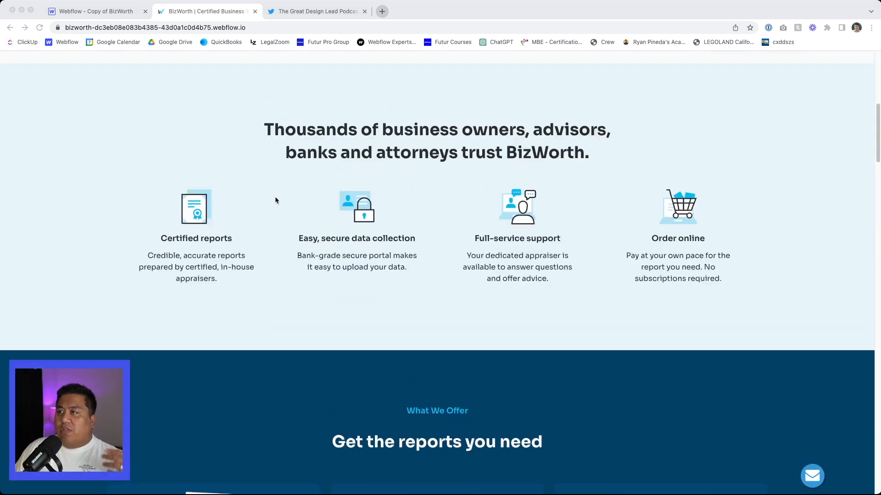
mouse_move(270, 226)
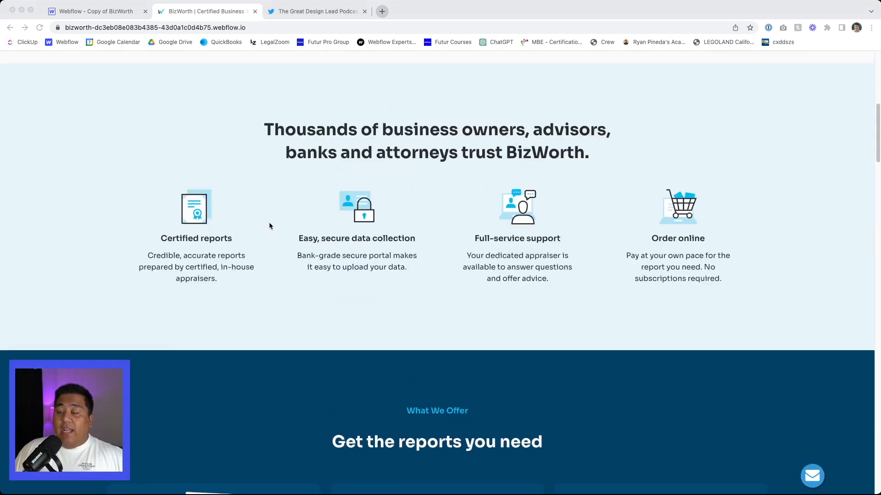
scroll(up, 3)
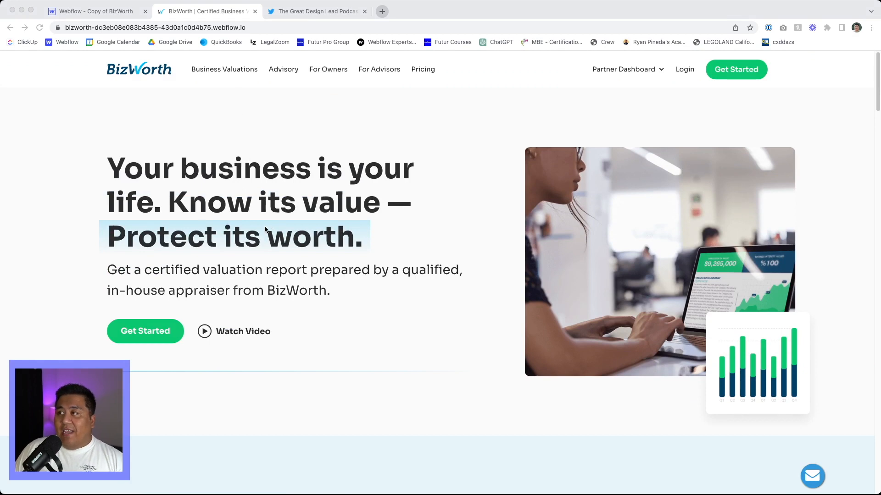
mouse_move(257, 188)
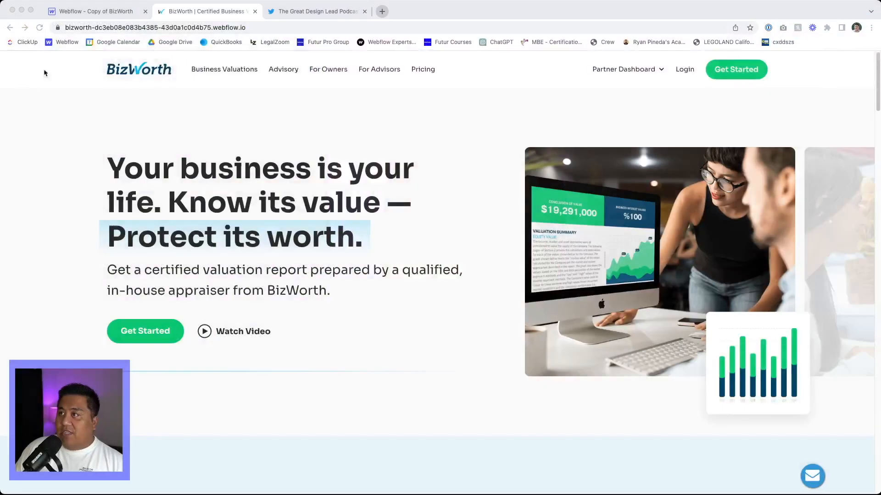
click(94, 11)
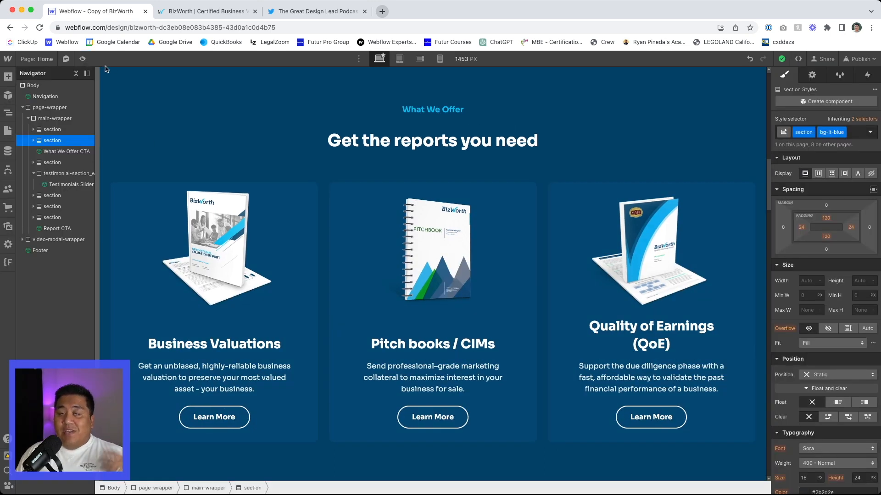
scroll(up, 3)
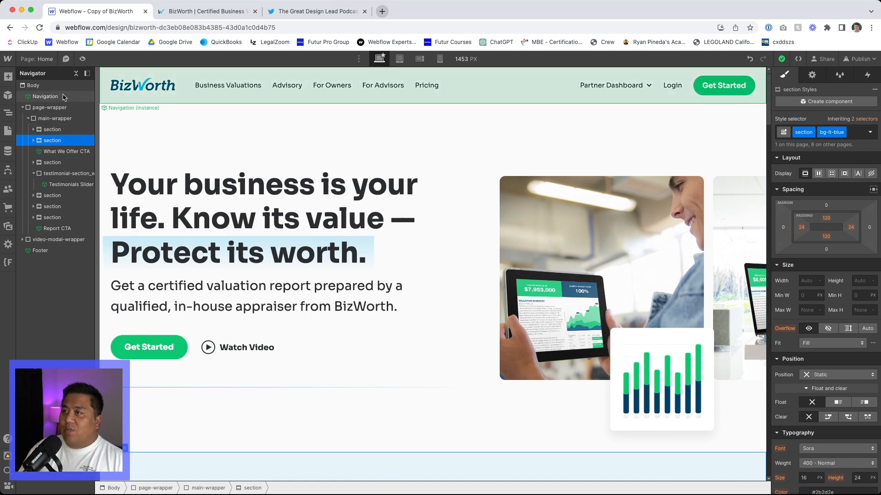
click(45, 96)
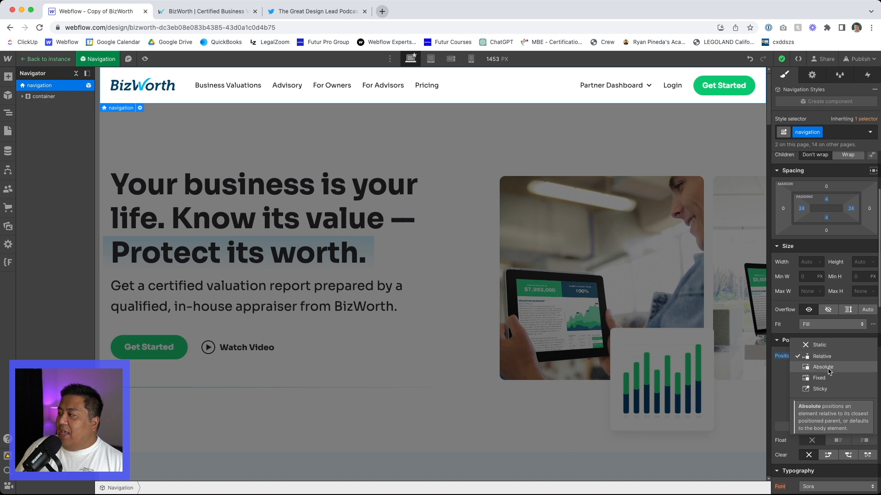
- Set the navigation bar's position to Fixed so the hero section moves up beneath it
click(819, 377)
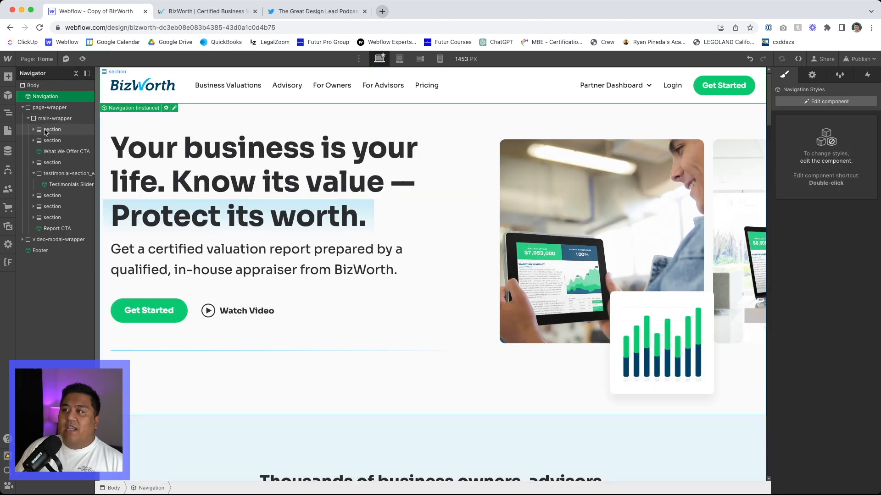
click(52, 129)
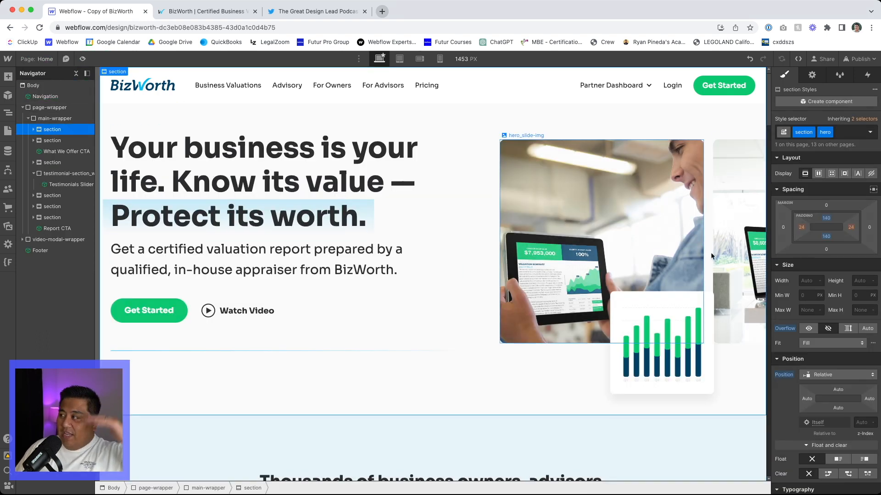
click(826, 226)
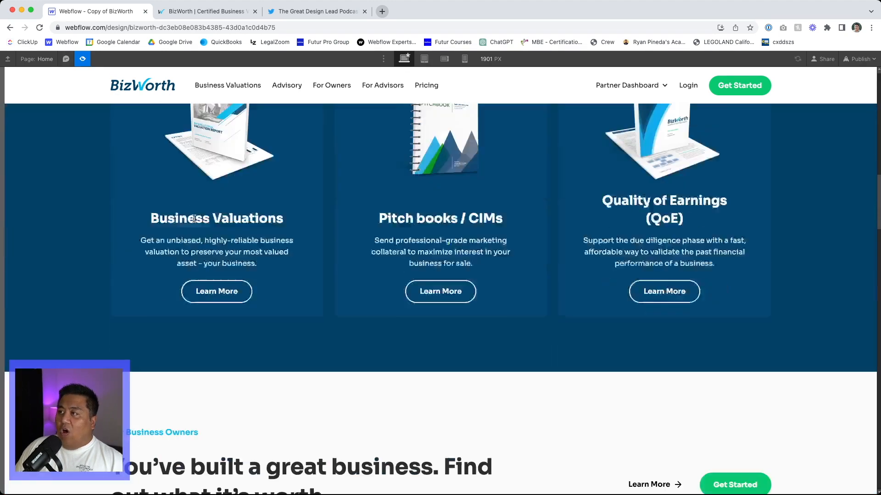
scroll(down, 3)
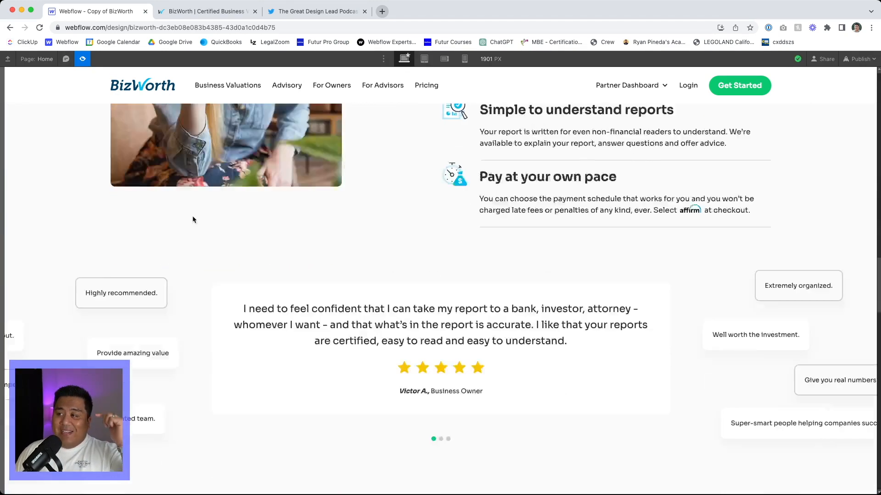
scroll(down, 3)
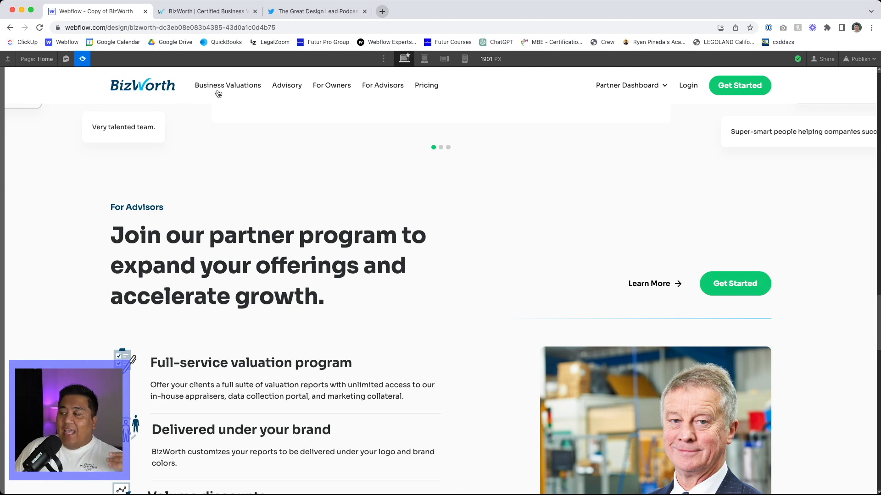
scroll(down, 3)
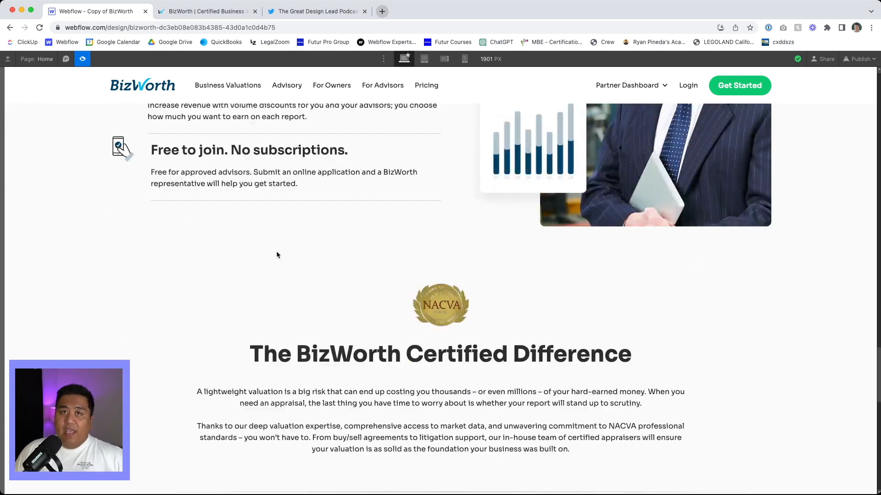
mouse_move(187, 247)
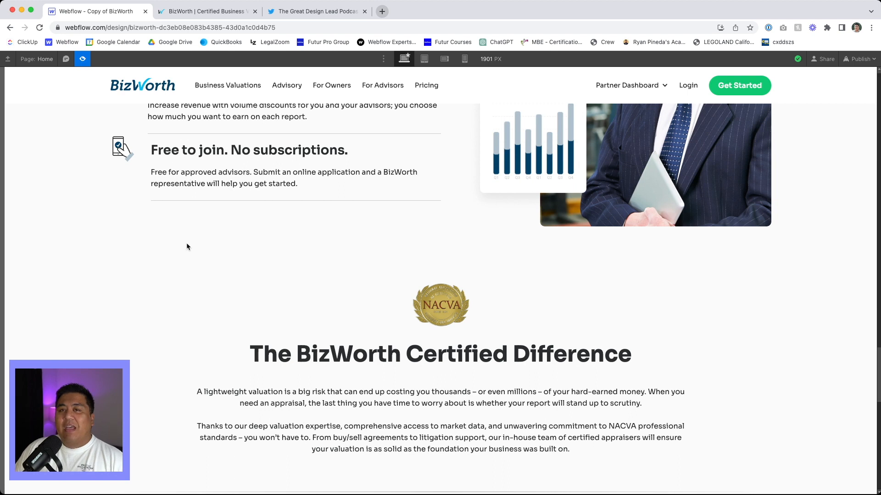
scroll(down, 3)
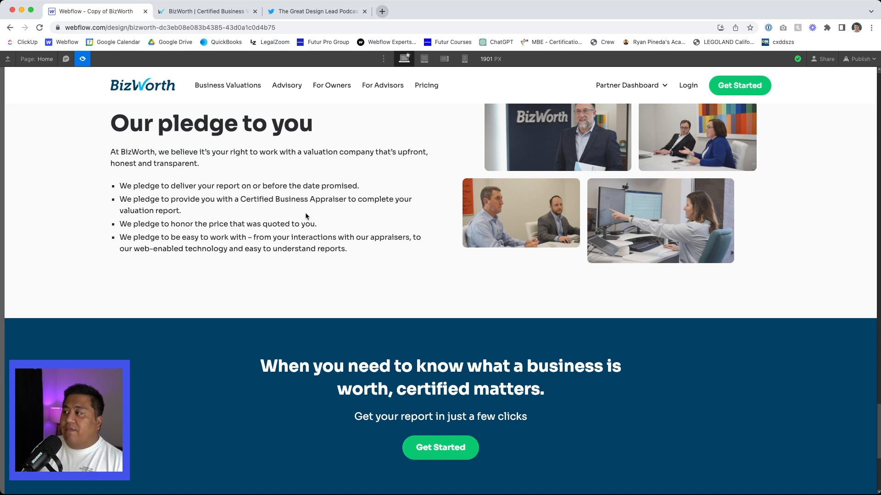
mouse_move(209, 91)
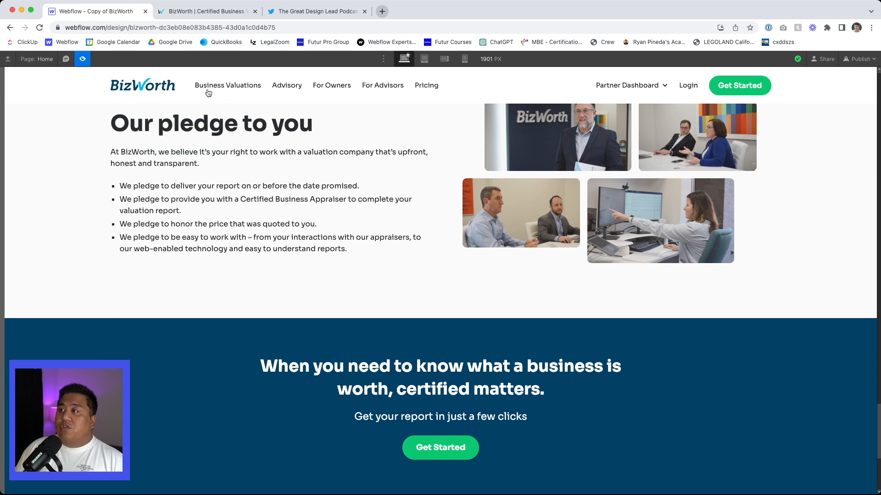
mouse_move(227, 100)
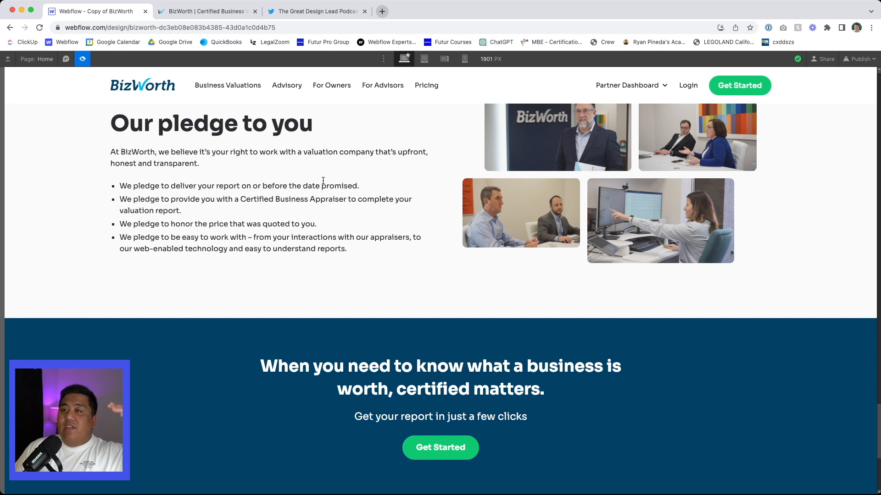
scroll(down, 3)
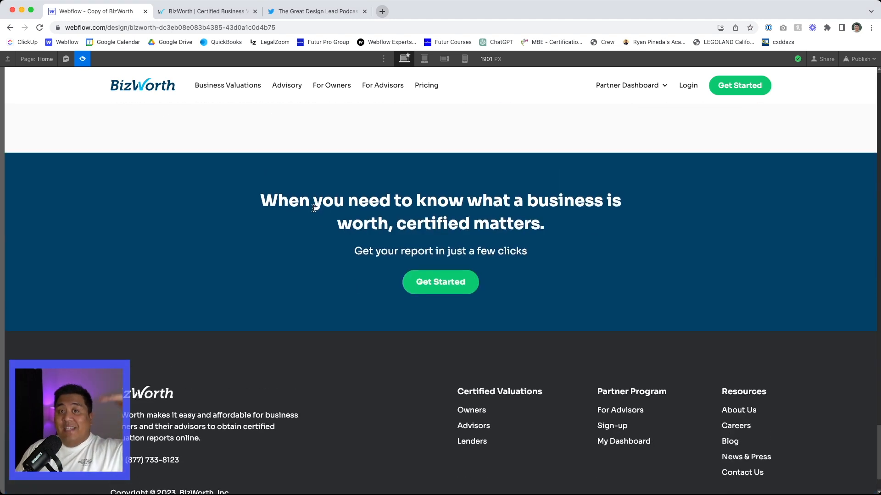
scroll(down, 3)
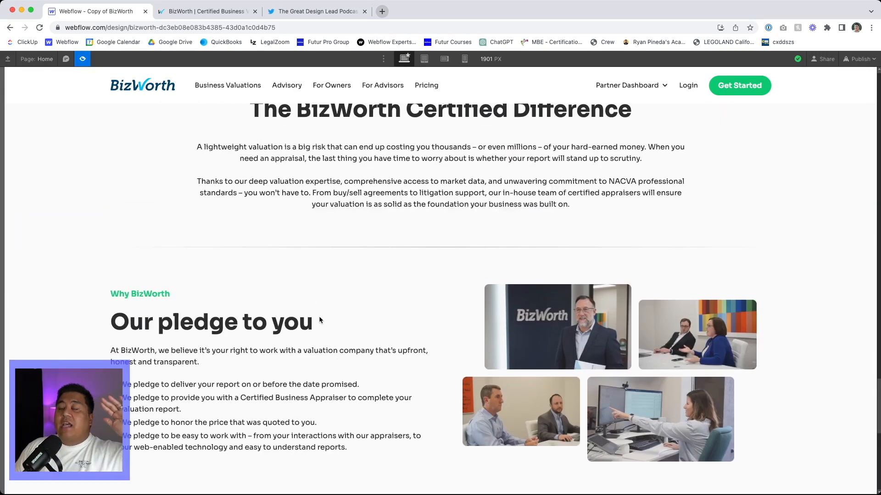
scroll(up, 3)
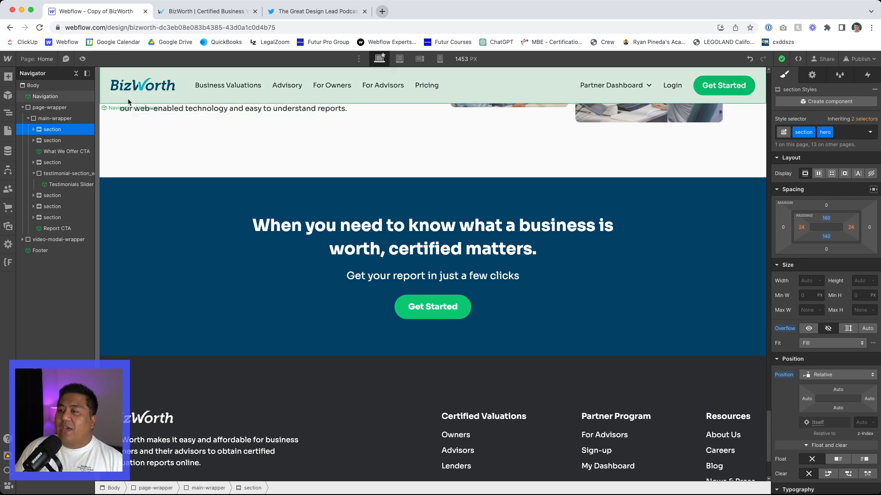
- Unlink the Navigation component instance into an editable element and select it
click(44, 96)
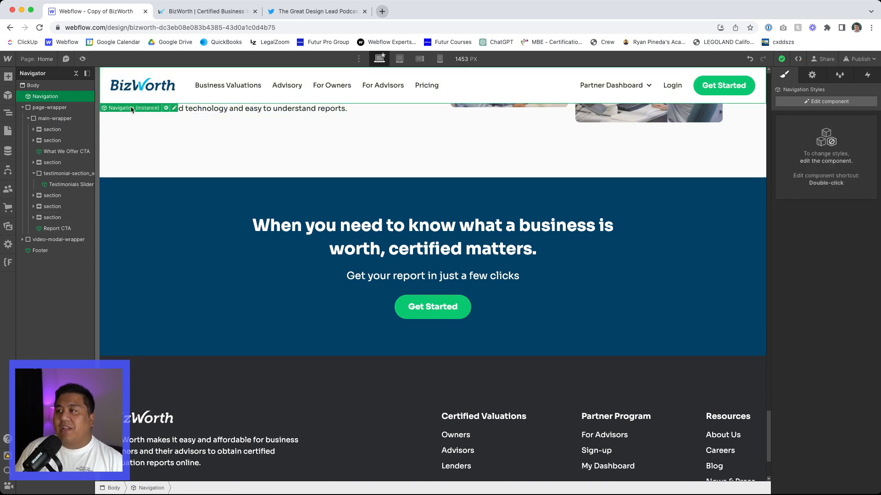
right_click(132, 108)
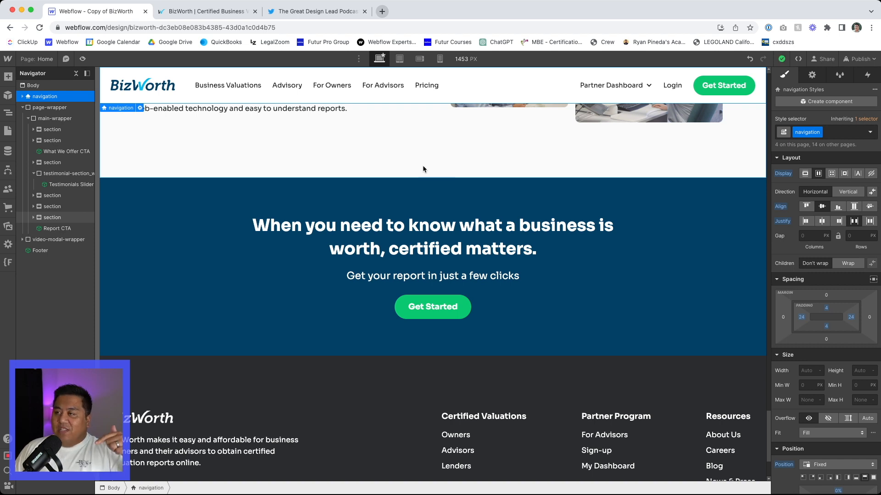
click(52, 218)
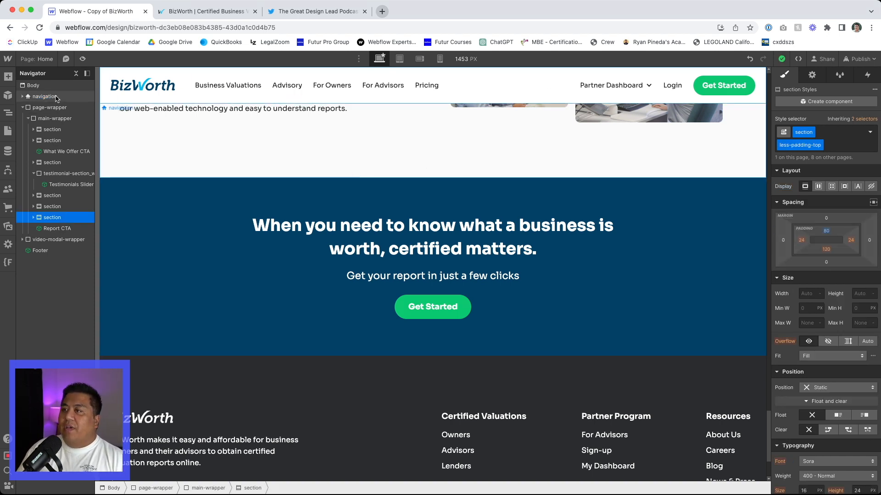
click(871, 75)
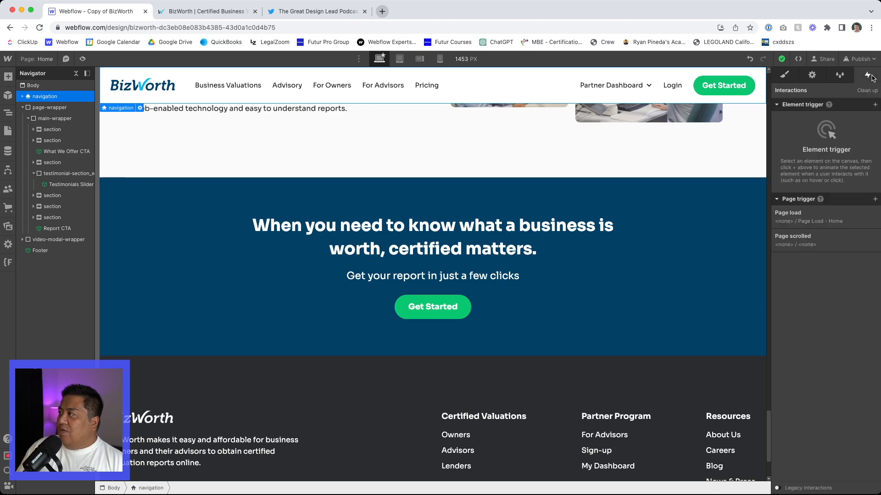
- Add a Page scrolled trigger in Interactions and start choosing the scroll-down action
click(875, 105)
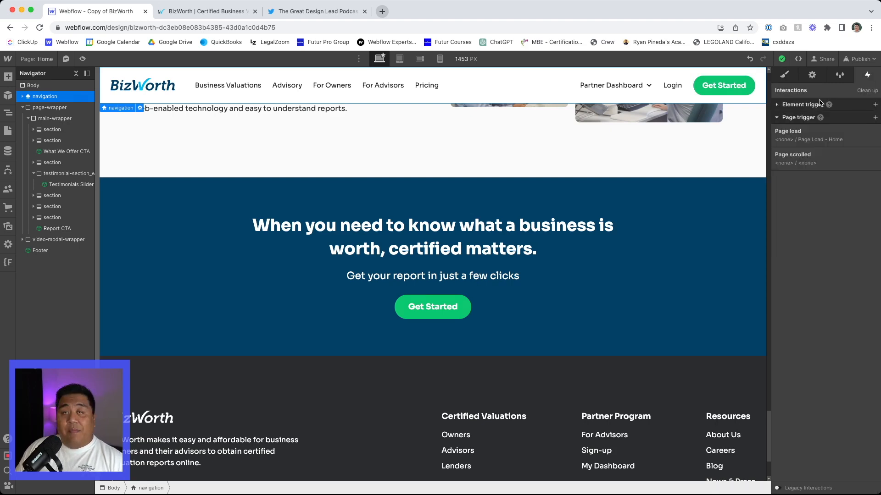
click(802, 105)
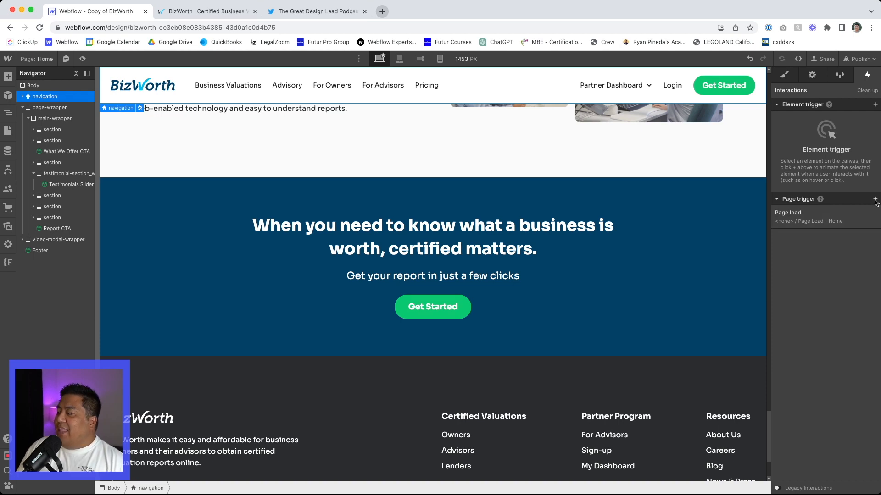
click(875, 199)
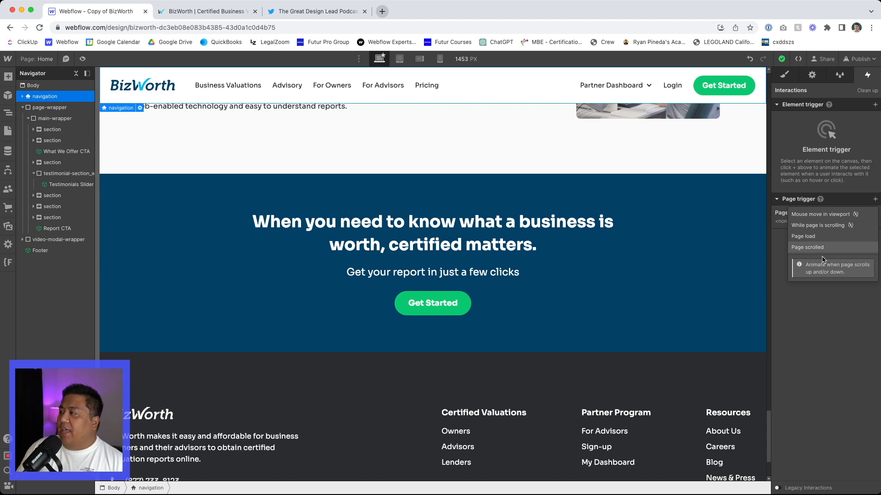
click(807, 247)
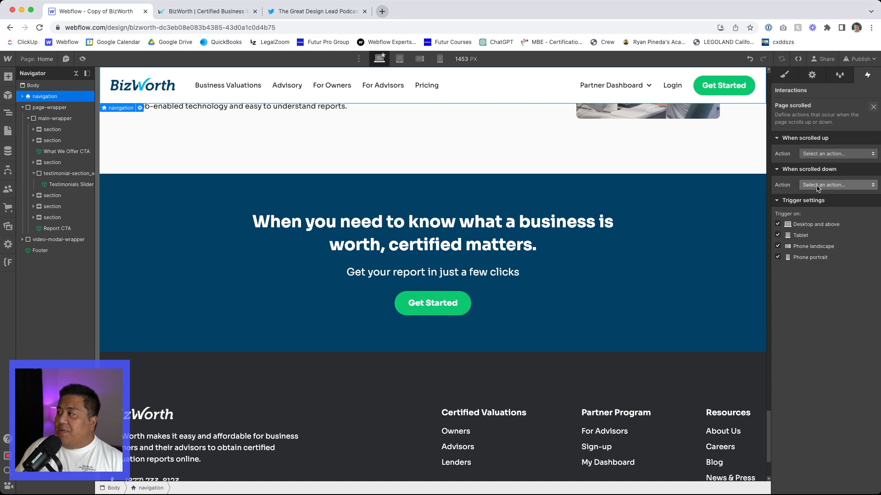
click(836, 185)
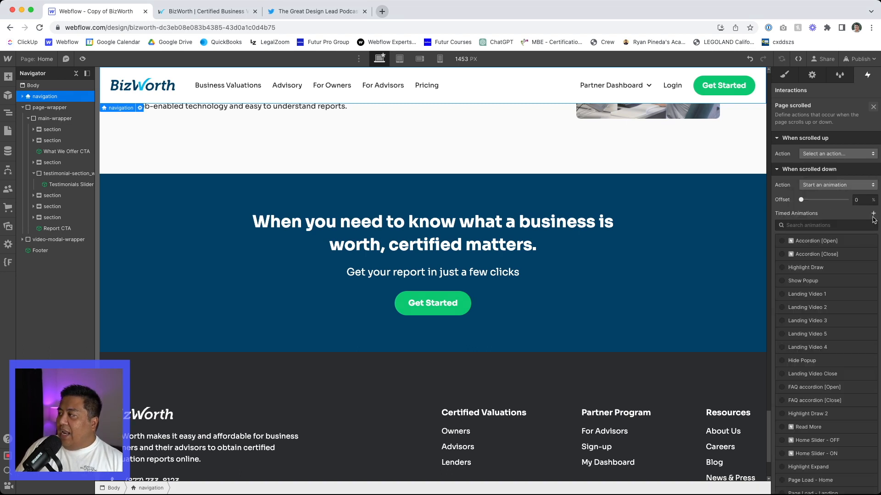
- Create a timed animation for scrolling down named 'Navigation SCROLL DOWN'
click(874, 214)
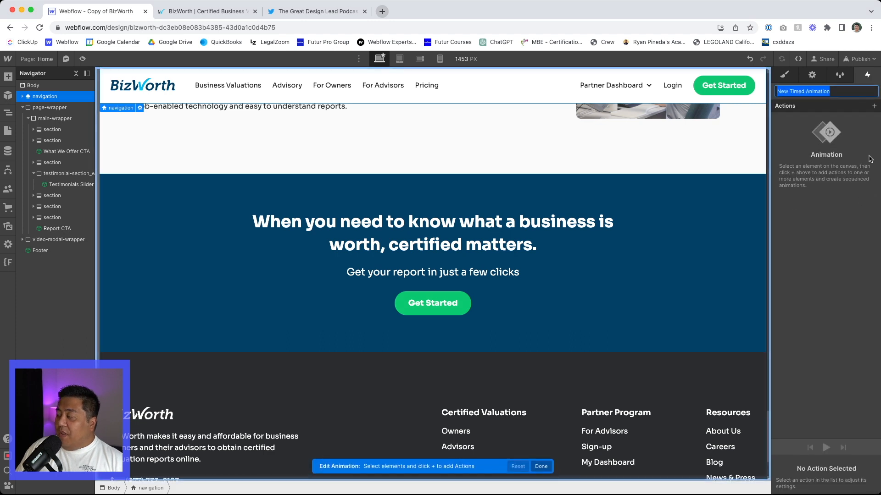
text(Sc)
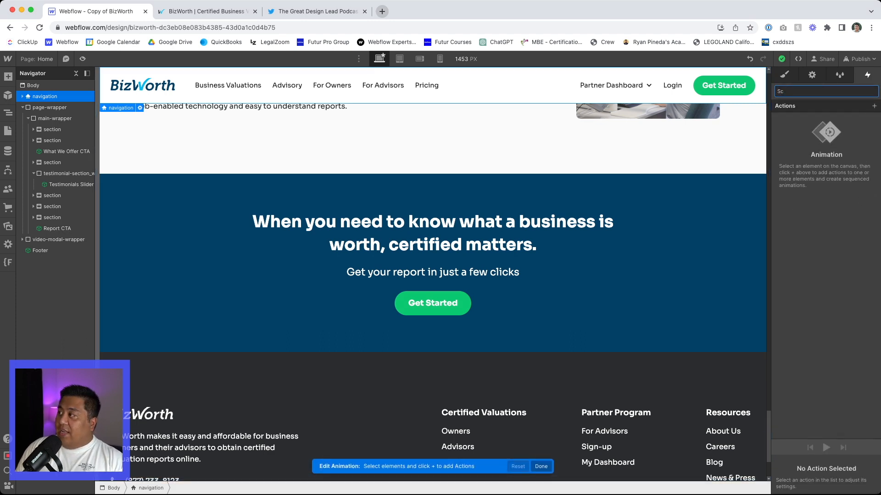
text(Navigation)
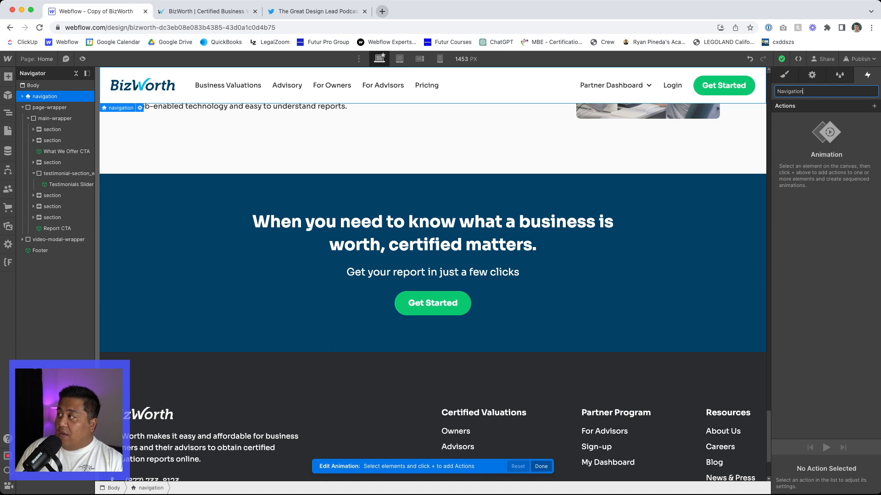
text(SCRO...)
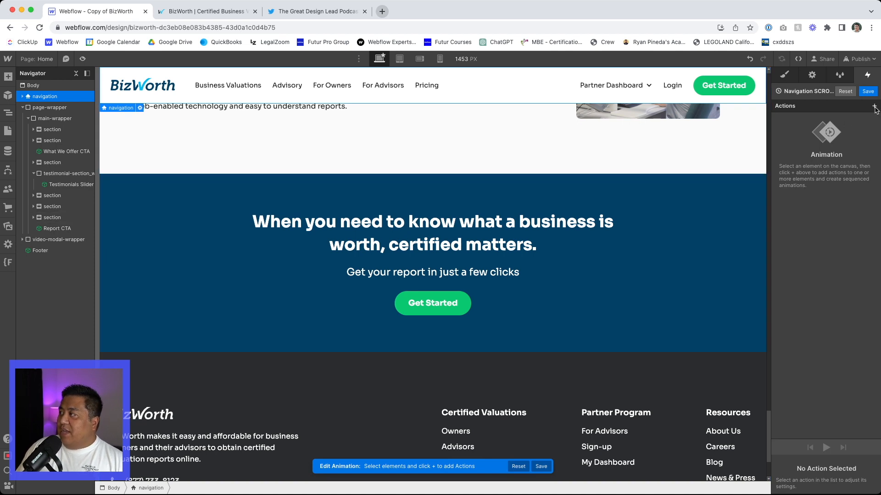
click(874, 106)
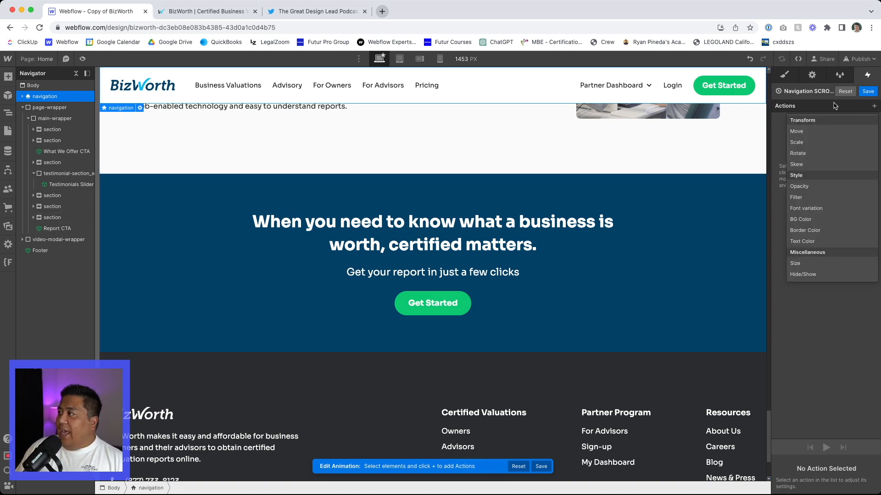
- Add two Move actions on the navigation, the second moving it -100 px on Y
click(796, 131)
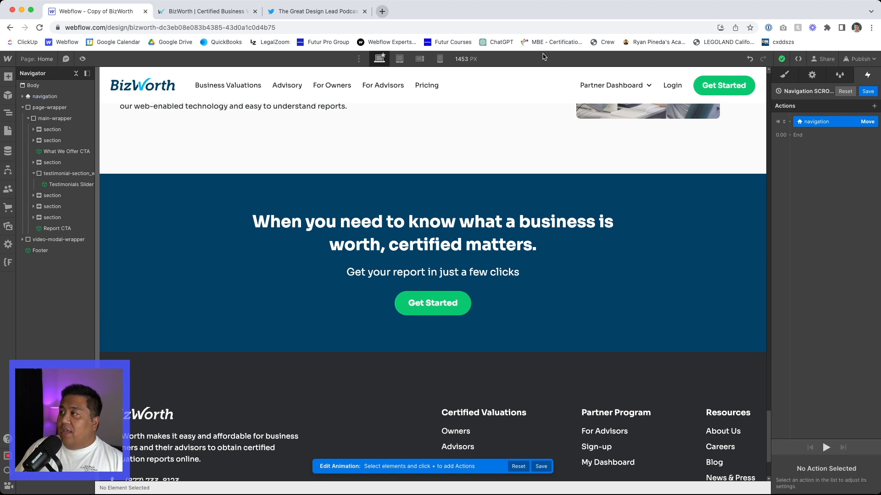
click(45, 96)
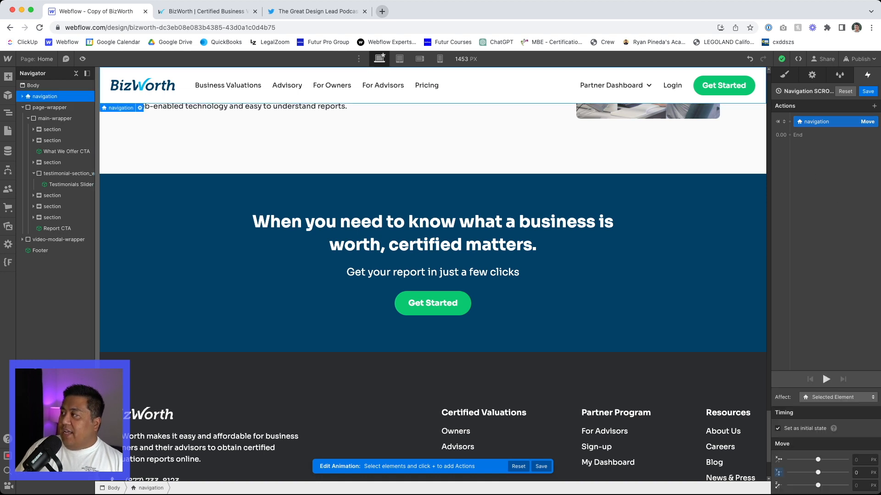
click(874, 106)
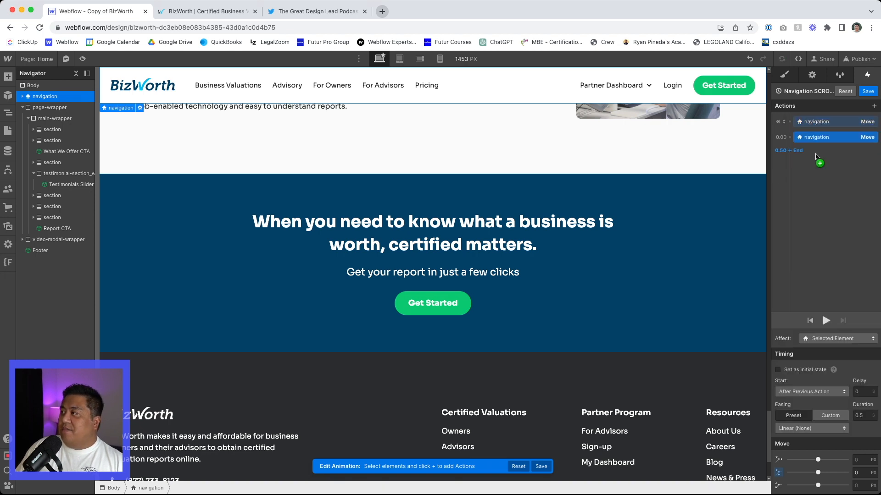
click(817, 137)
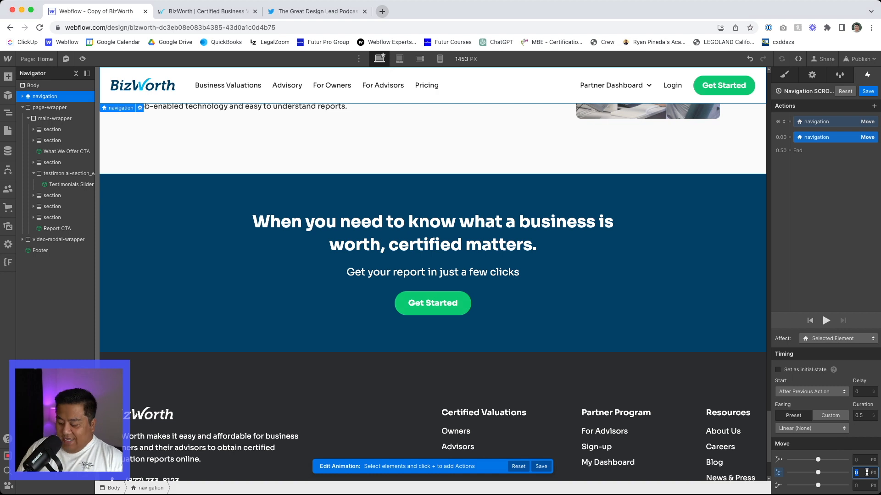
text(-100)
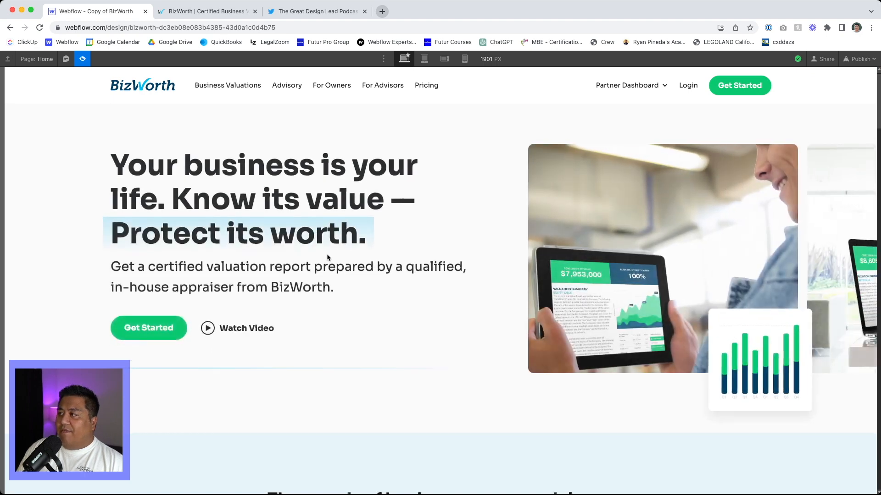
- Scroll the previewed page down to check the navigation slides out of view
scroll(down, 3)
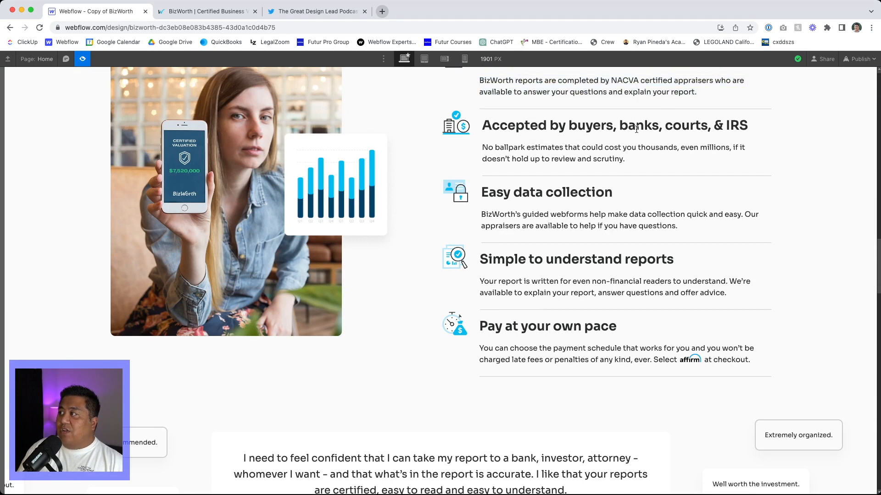
scroll(down, 3)
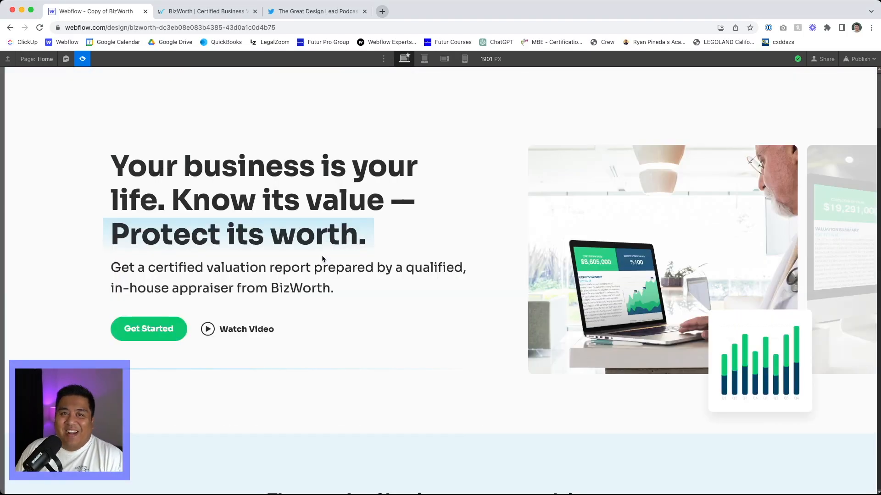
mouse_move(101, 99)
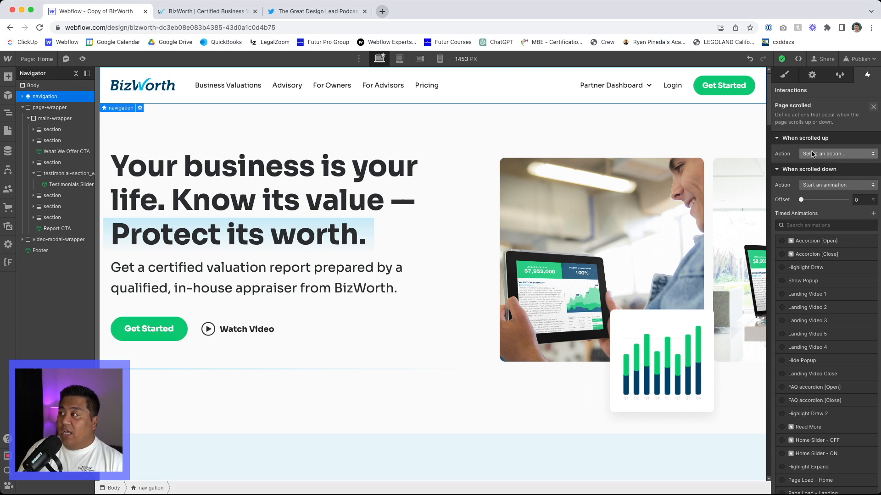
- Set scrolling up to start a duplicate of Navigation SCROLL DOWN and open the copy for editing
click(836, 154)
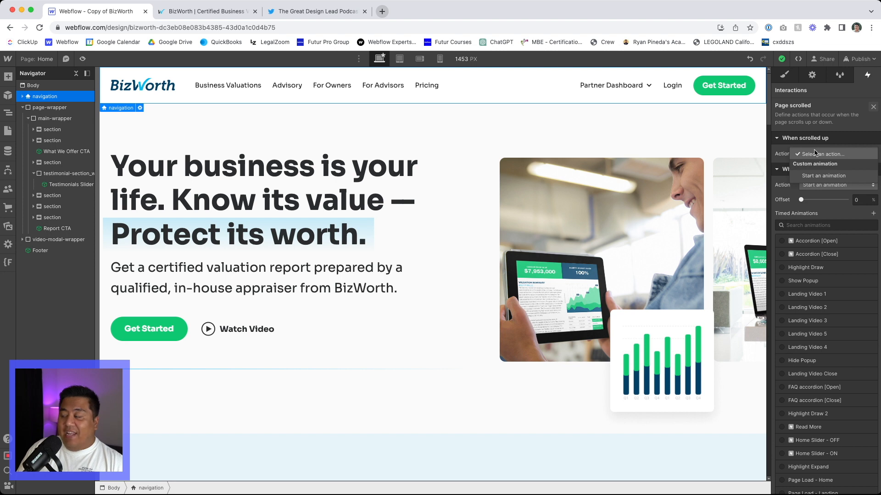
click(823, 175)
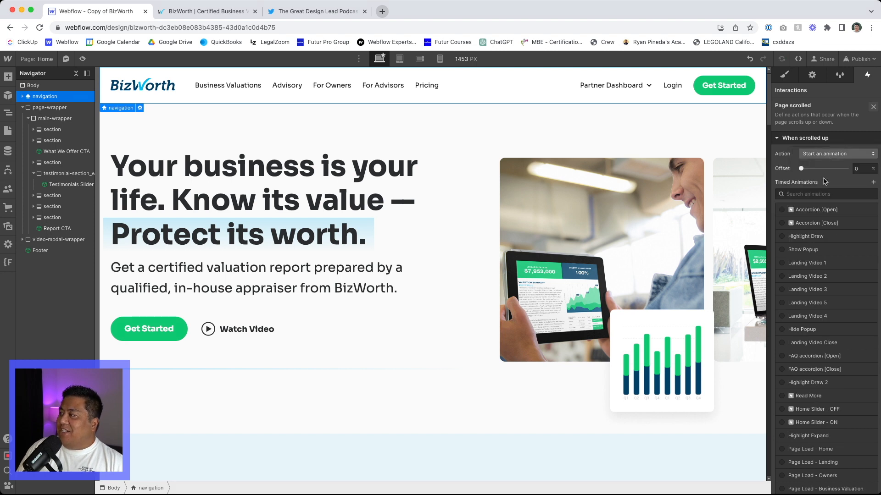
scroll(down, 3)
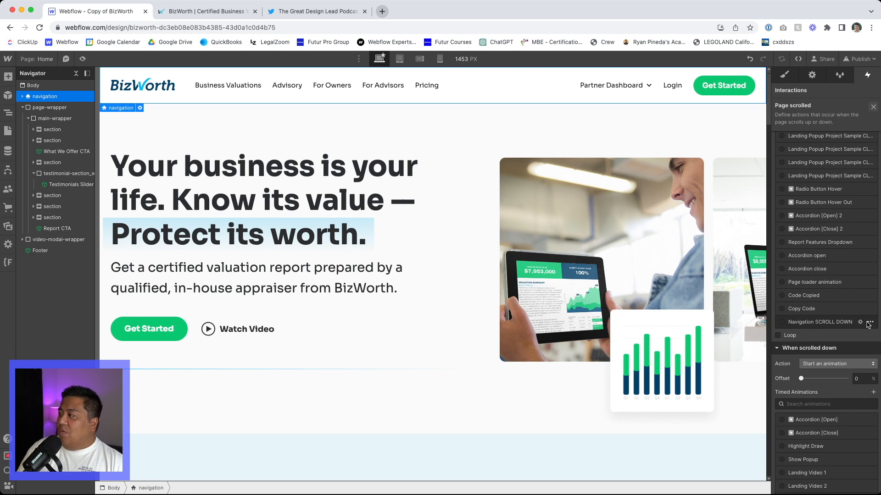
click(870, 322)
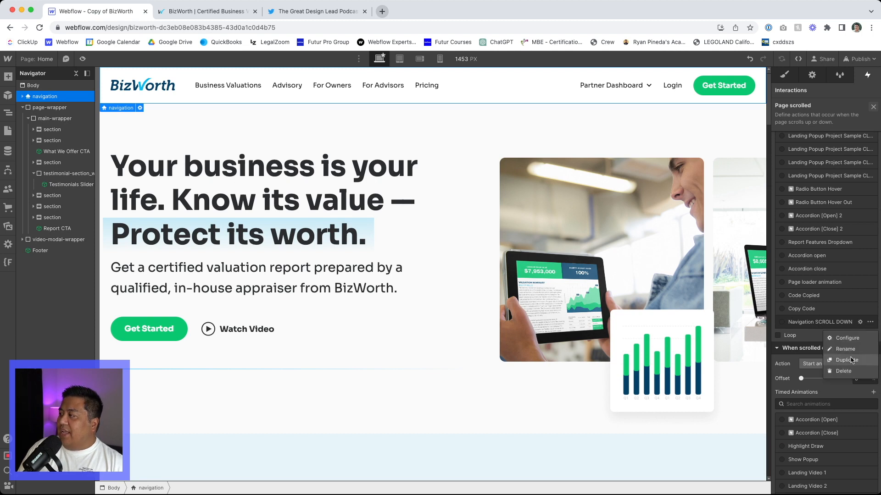
click(852, 360)
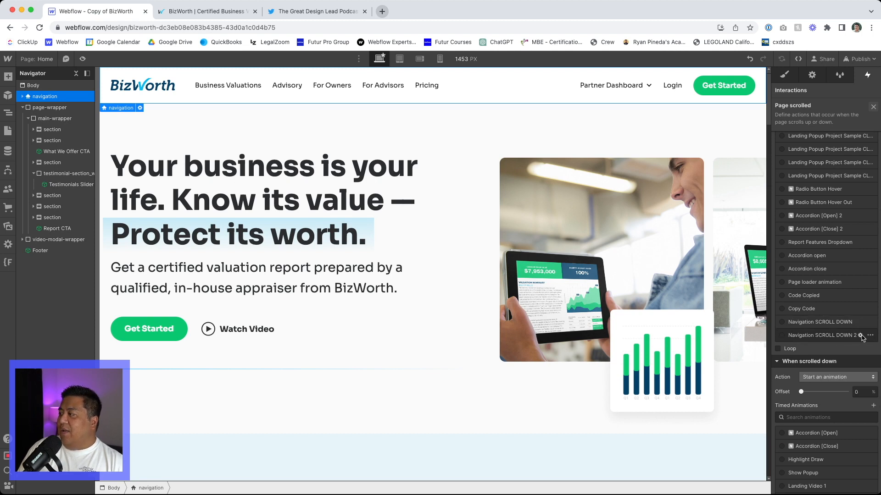
click(820, 335)
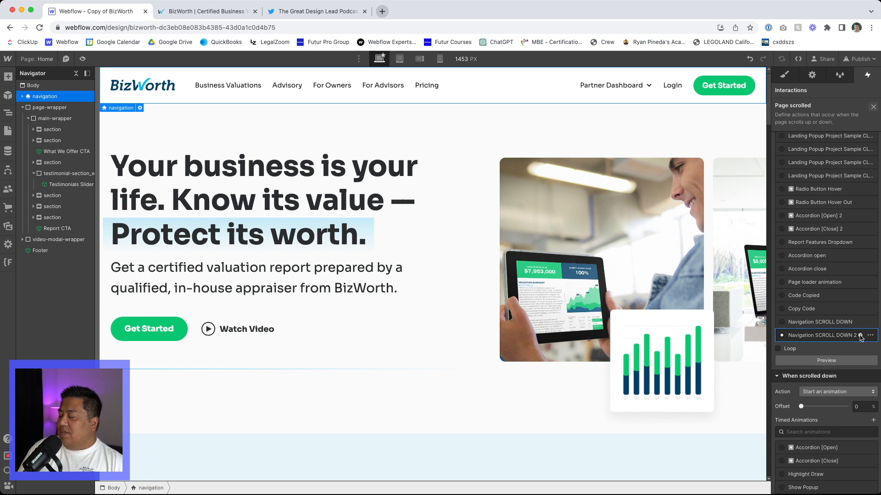
click(819, 334)
text(Navigation SCROLL UP)
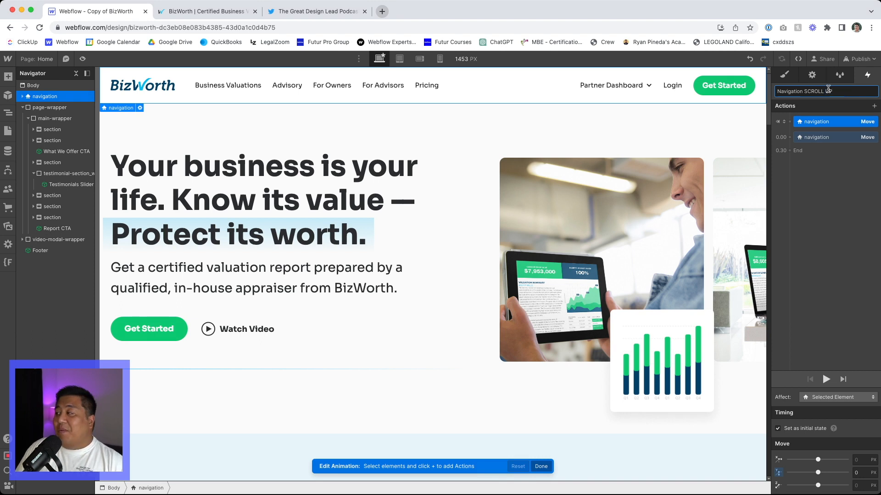
- Confirm the name 'Navigation SCROLL UP' and review the copy's two Move actions
click(809, 91)
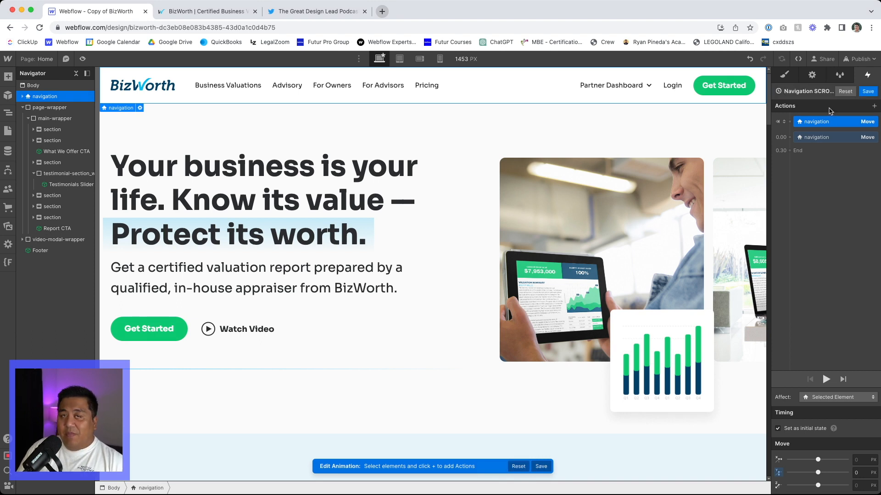
click(820, 137)
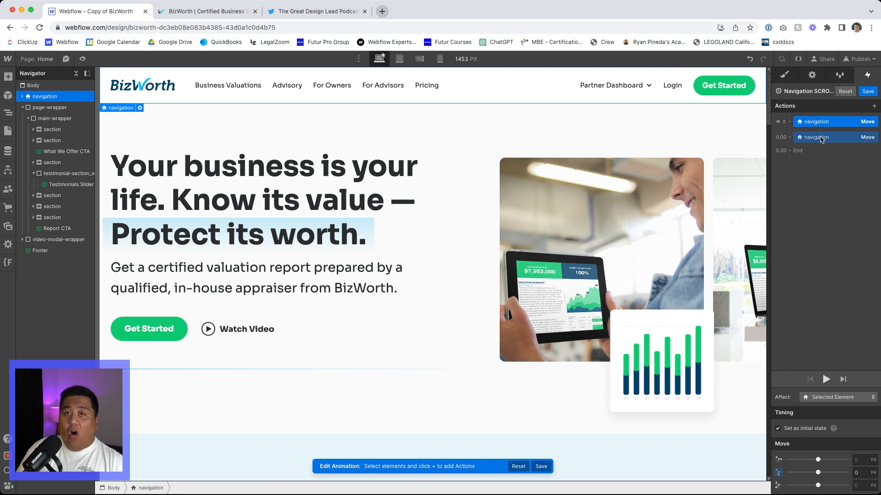
click(814, 137)
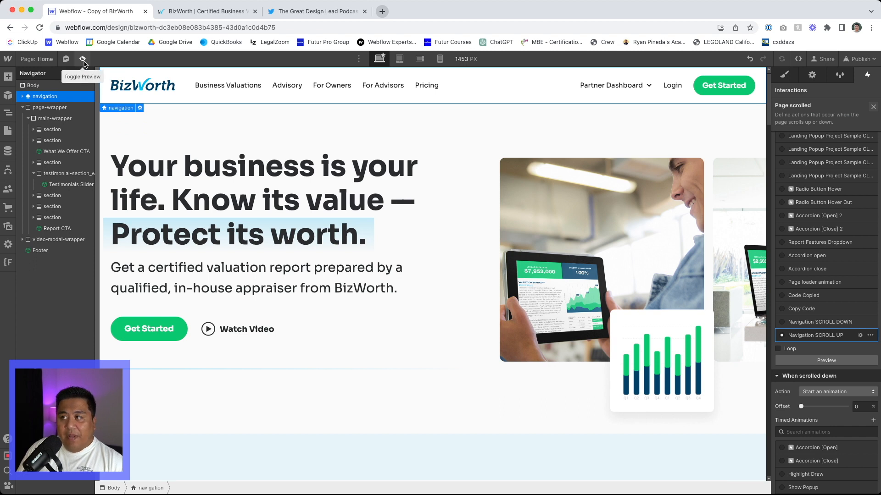
- Preview the page, scrolling down and up to confirm the navbar hides and reappears
click(82, 59)
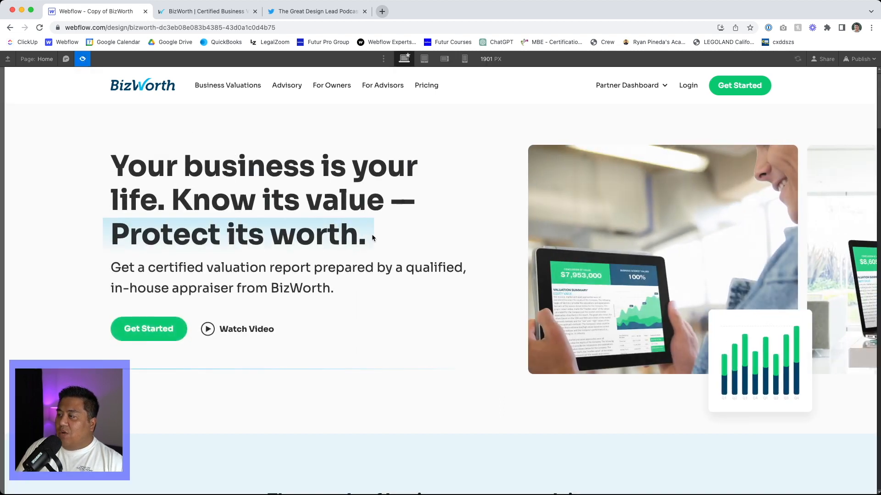
scroll(down, 3)
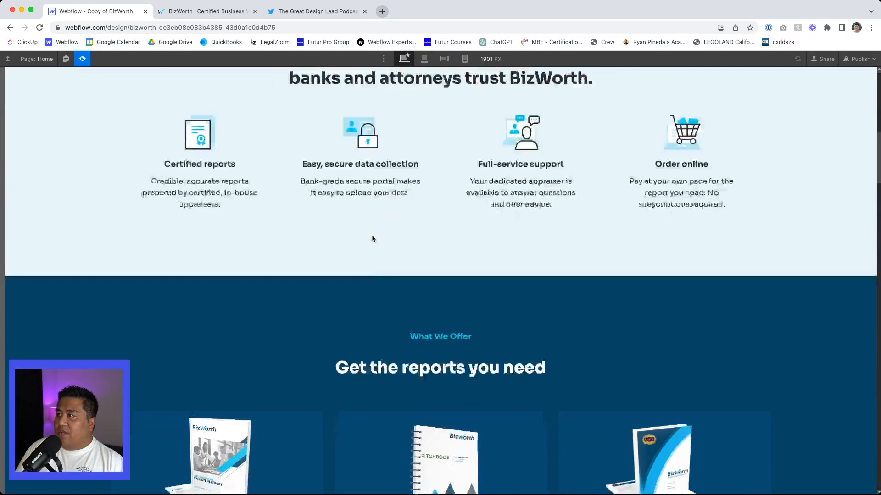
scroll(down, 3)
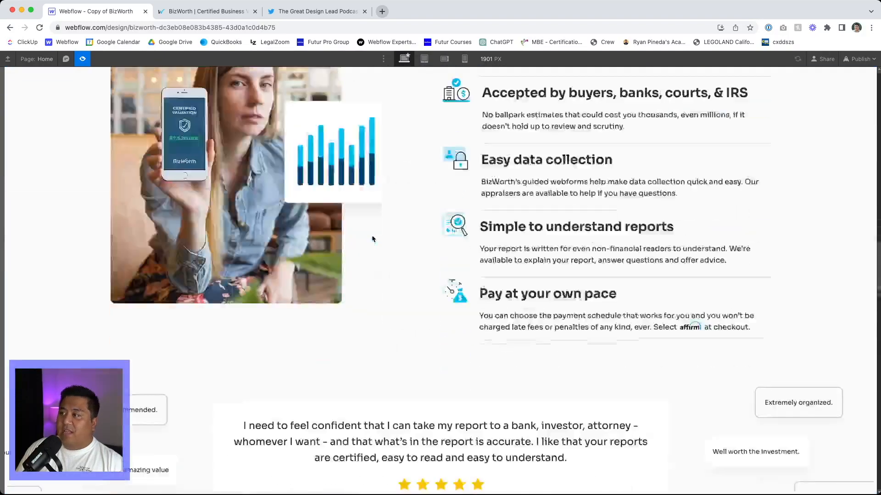
scroll(down, 3)
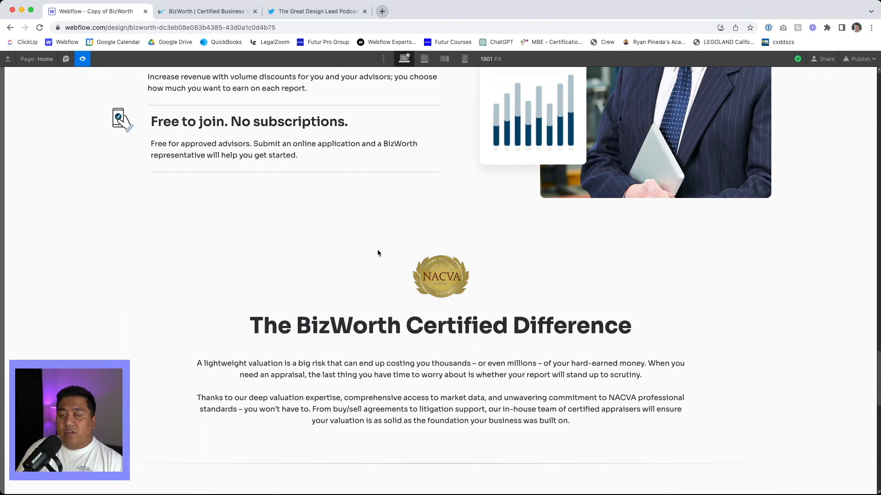
scroll(up, 3)
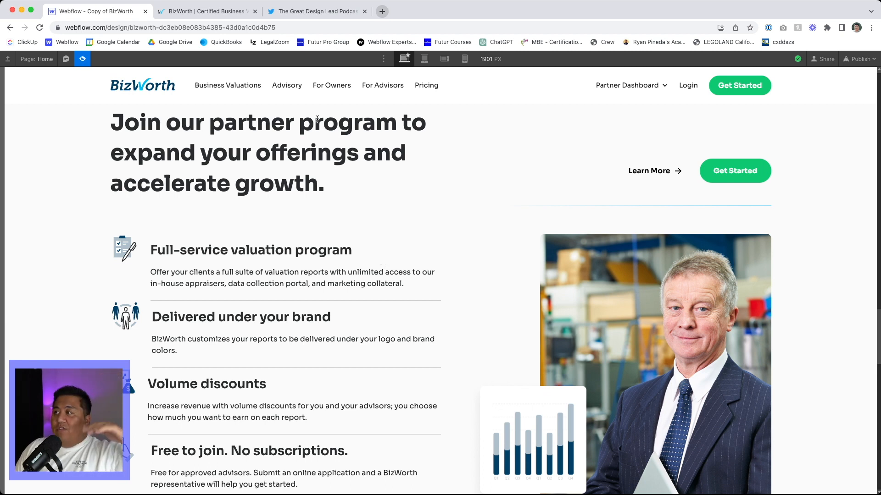
scroll(down, 3)
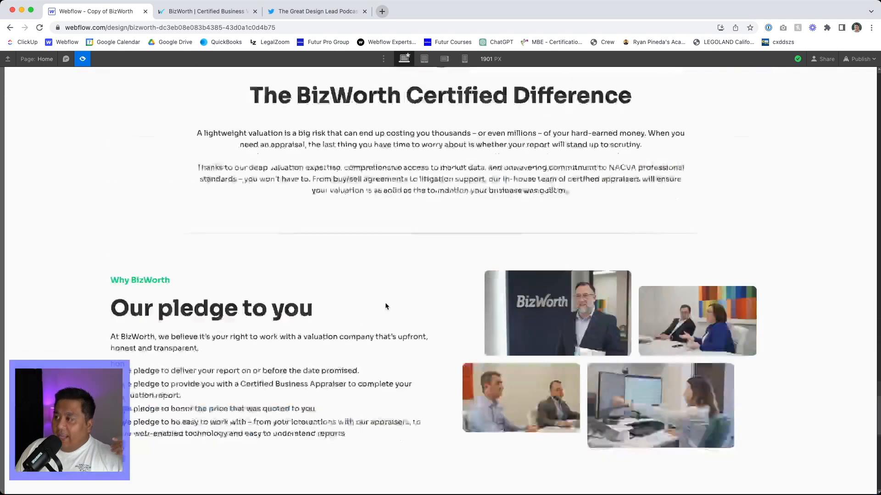
scroll(up, 3)
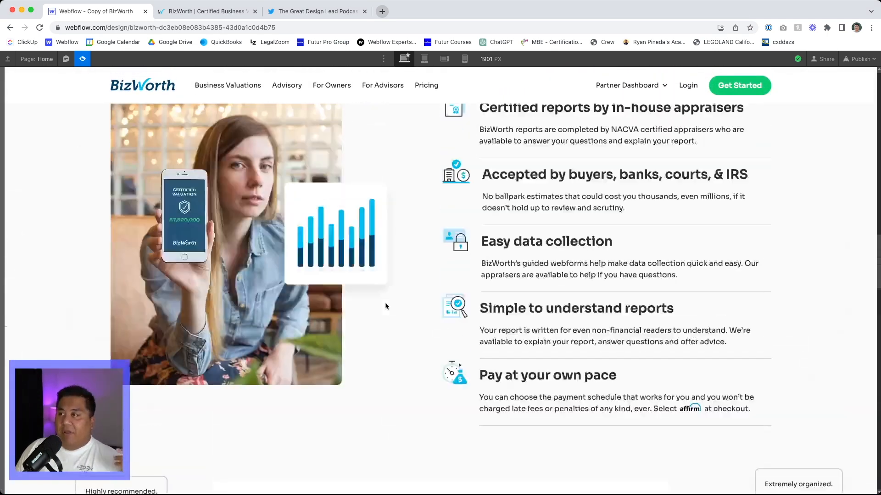